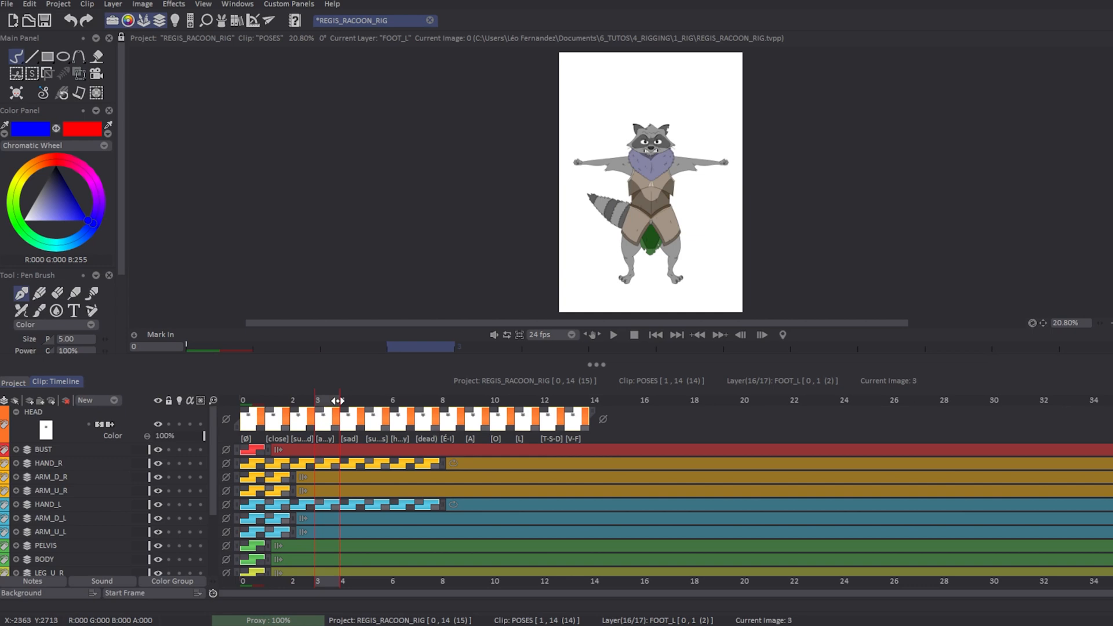
# - Save all raccoon rig layers as subfolders of a REGIS_RACOON_RIG folder in the Image Library
pyautogui.click(303, 418)
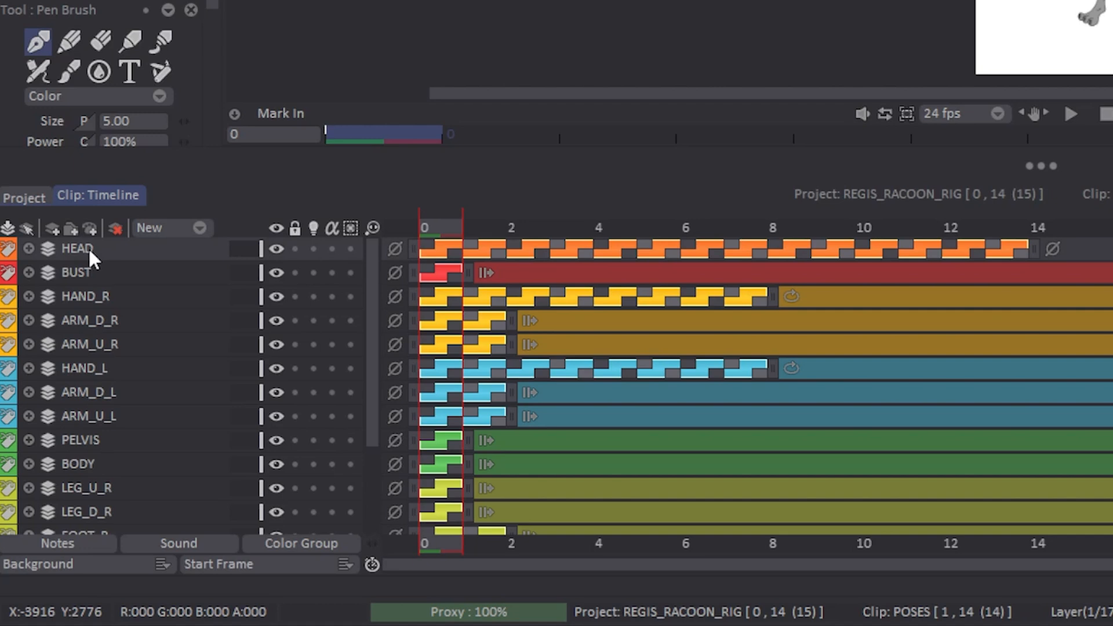
pyautogui.scroll(-3)
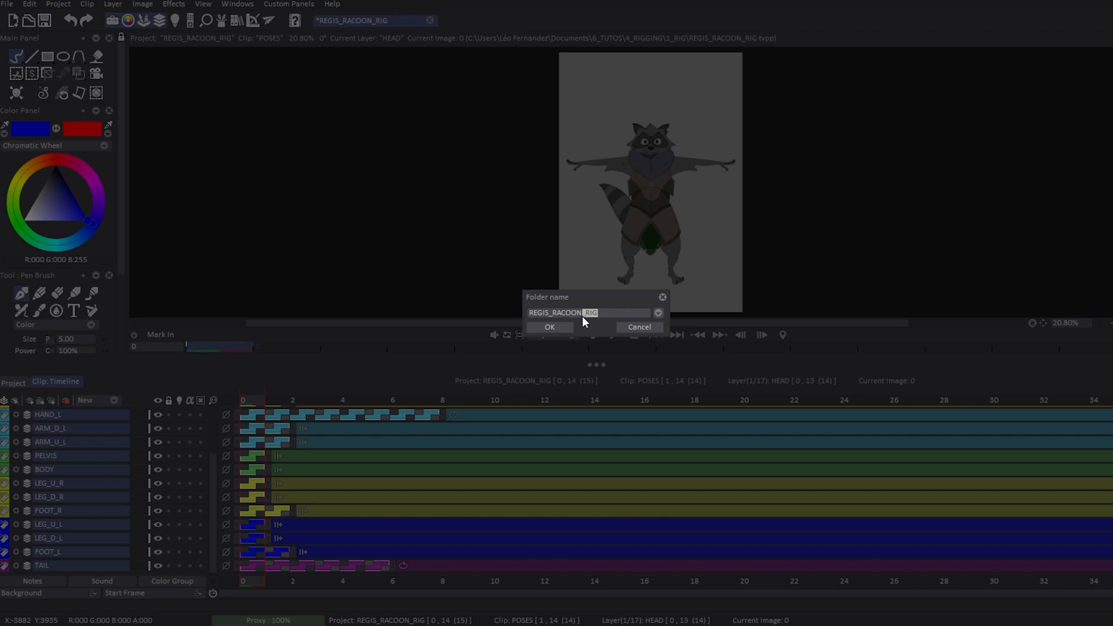
pyautogui.click(549, 327)
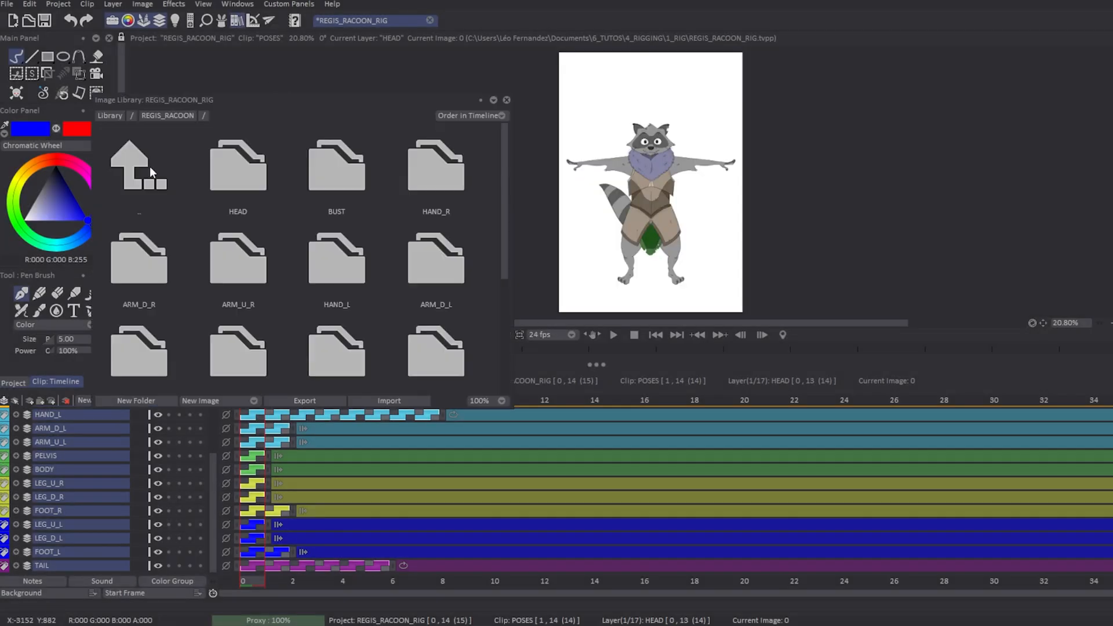
# - Return to the library's top level and bring up layer options in the crow project
pyautogui.doubleClick(238, 165)
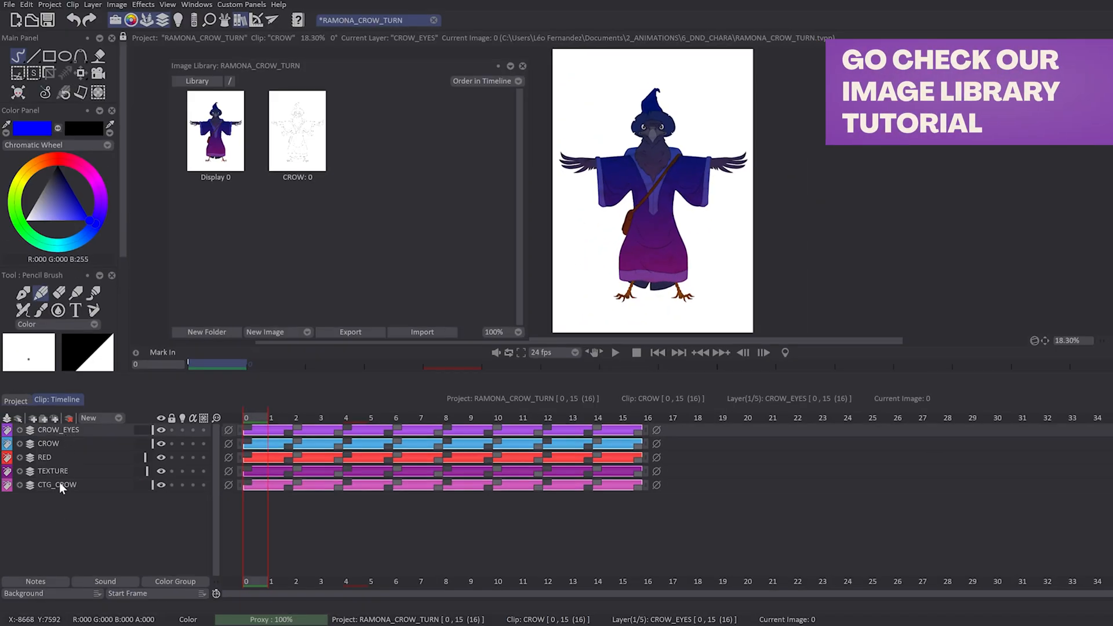
pyautogui.rightClick(57, 484)
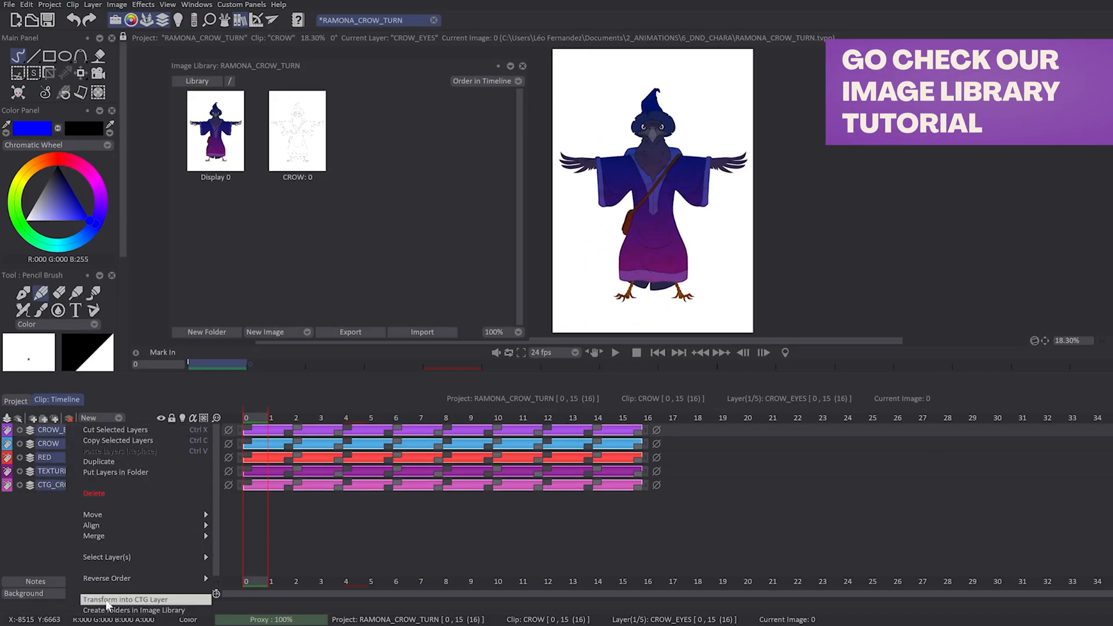